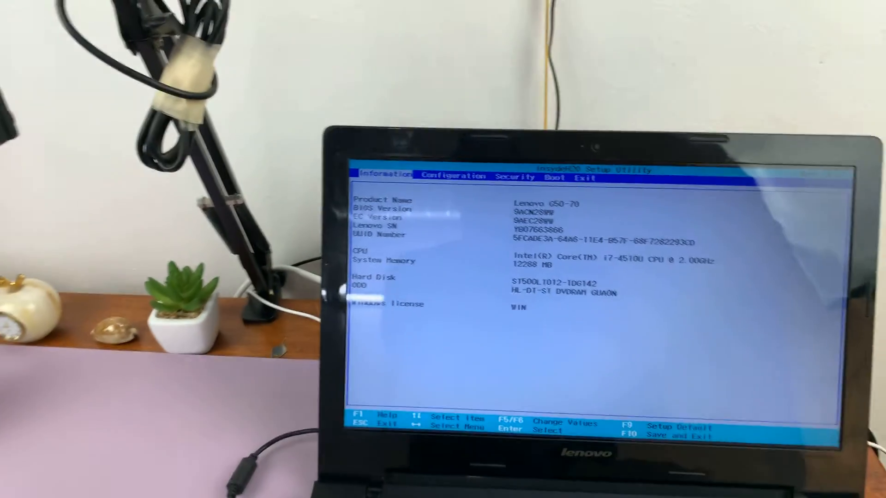
# - Move through the Configuration, Security and Boot tabs and finish on the Exit menu
pyautogui.press('Right')
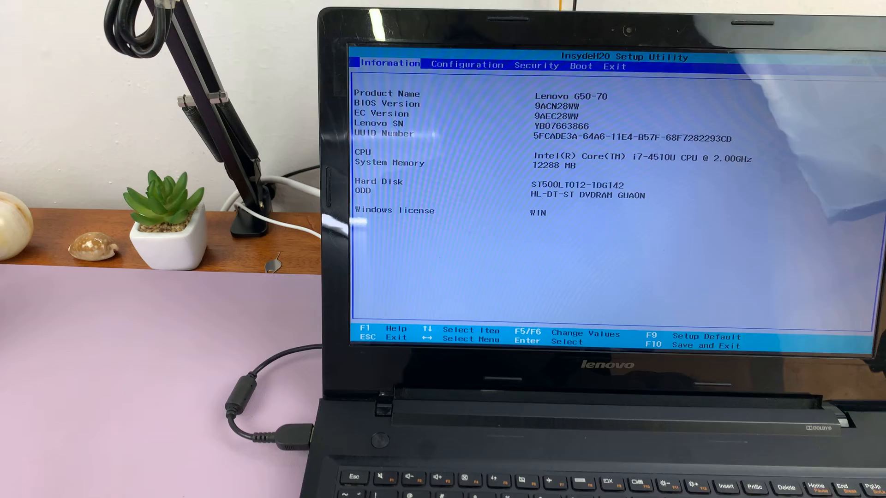
pyautogui.press('Right')
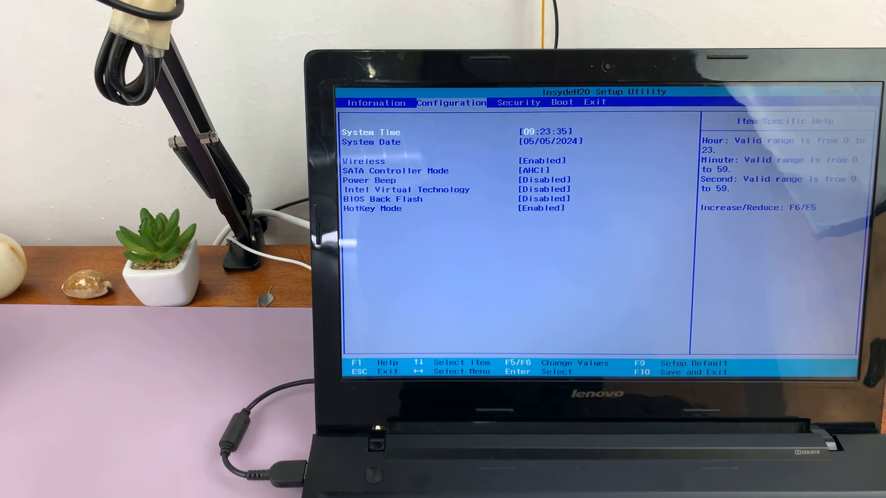
pyautogui.press('Right')
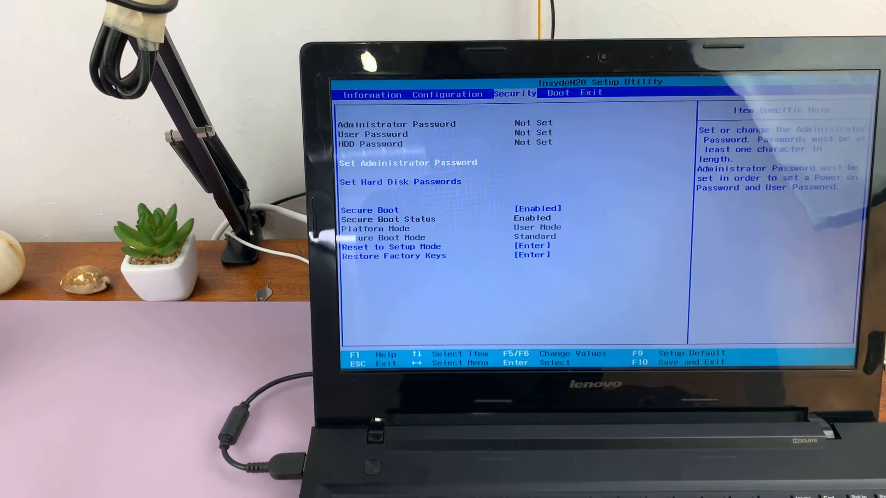
pyautogui.press('right')
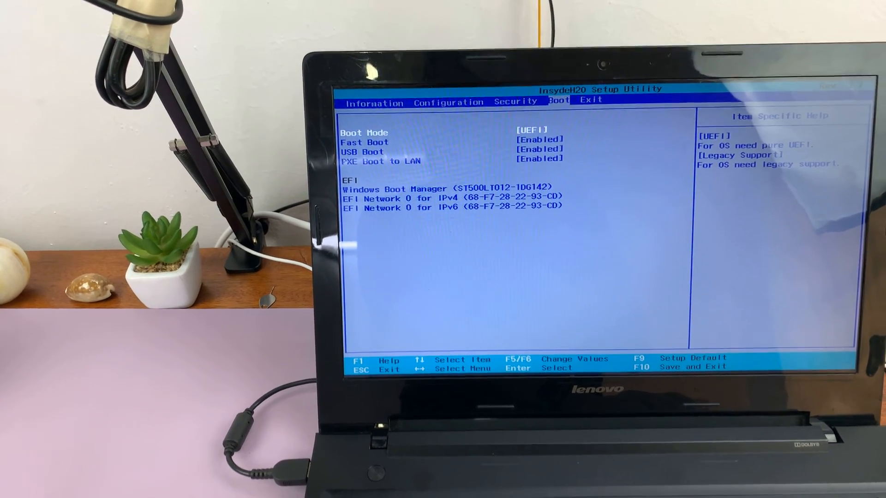
pyautogui.press('Right')
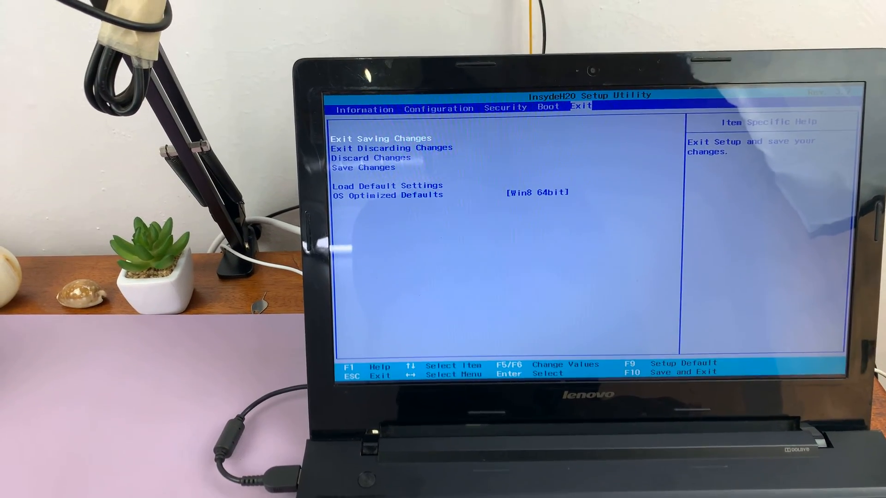